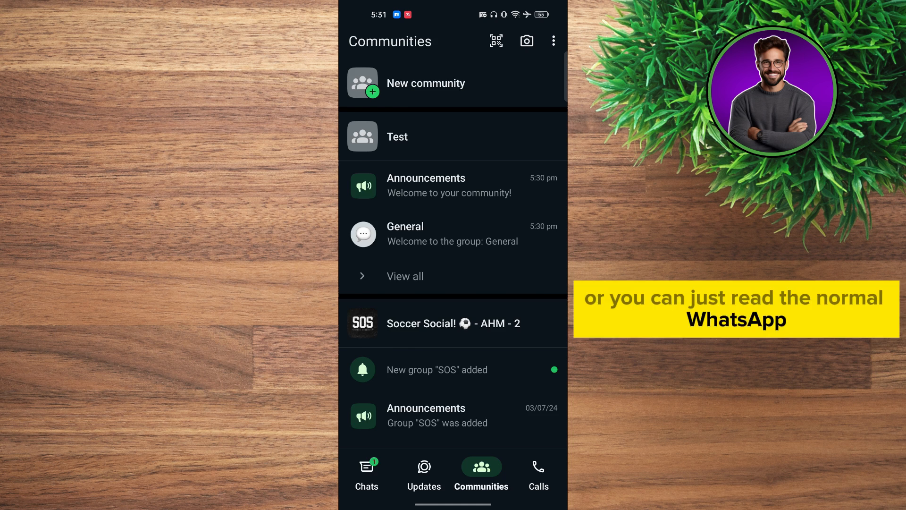
Choose Settings from the Chats tab's three-dot menu and scroll through the options.
click(553, 40)
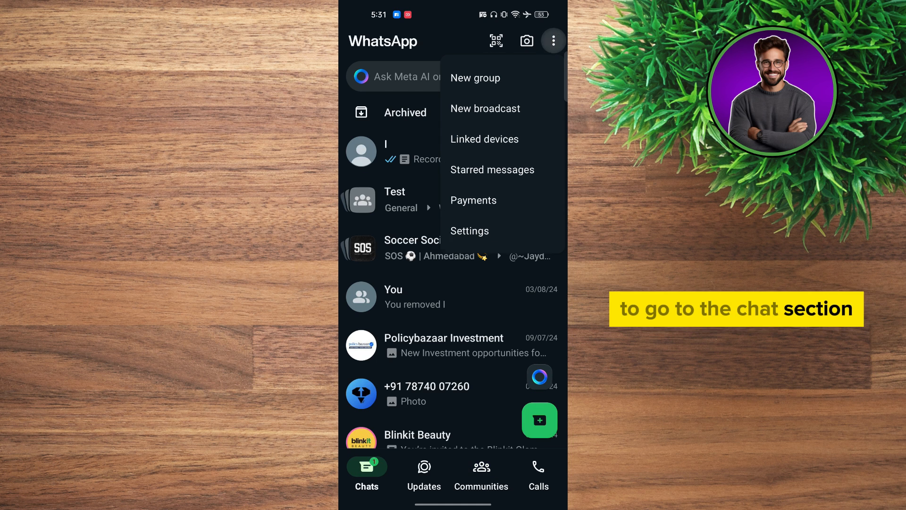
click(469, 229)
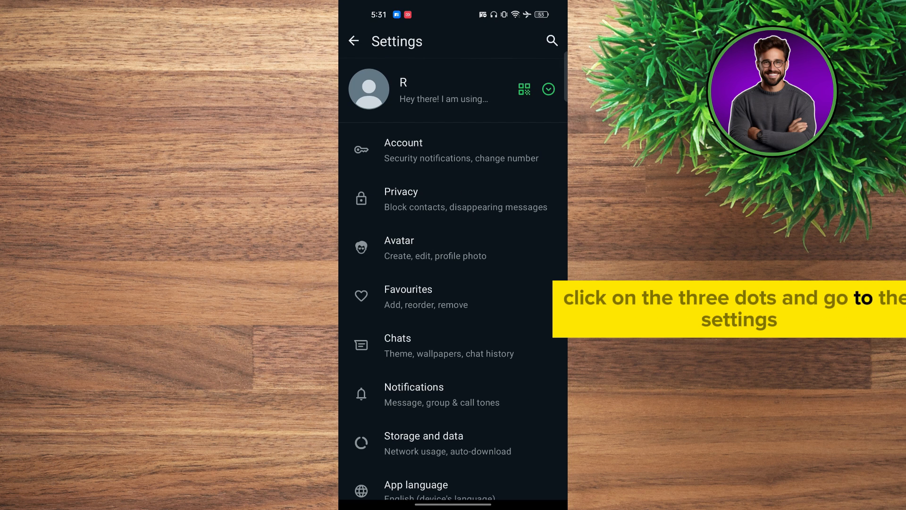
scroll(down, 3)
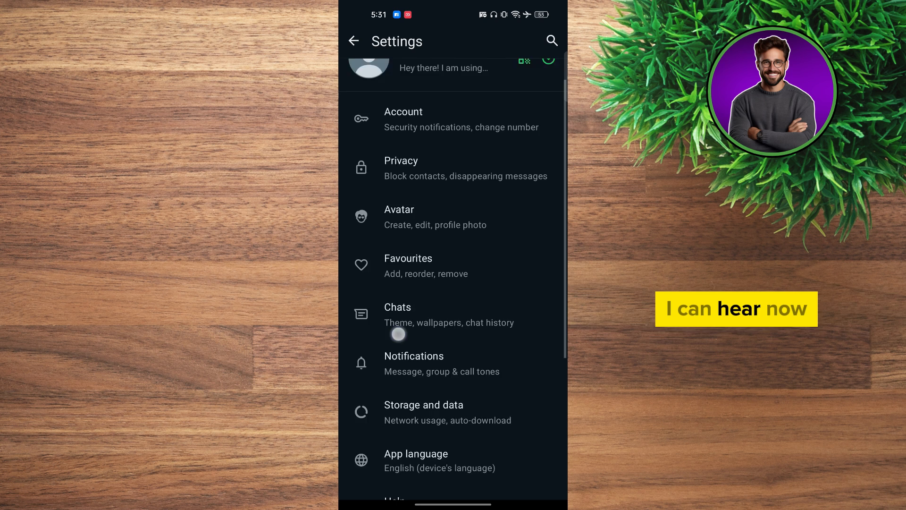
click(423, 412)
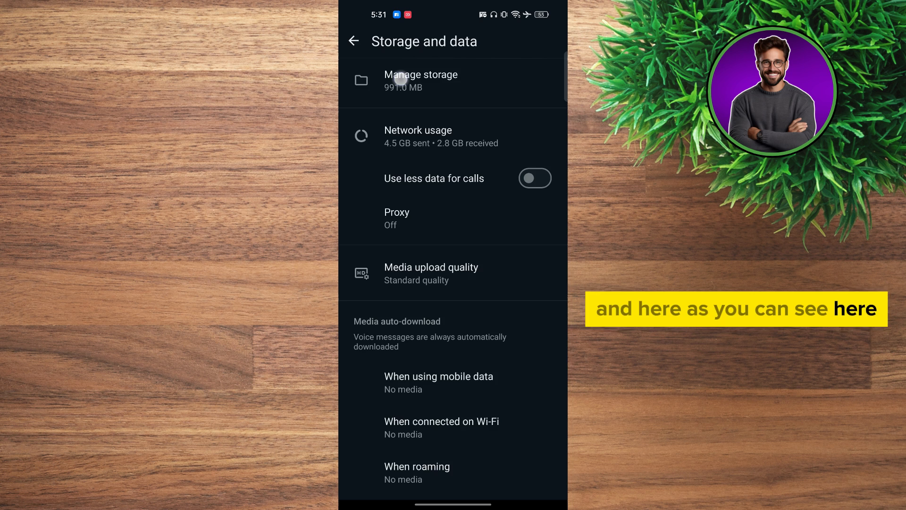
click(421, 80)
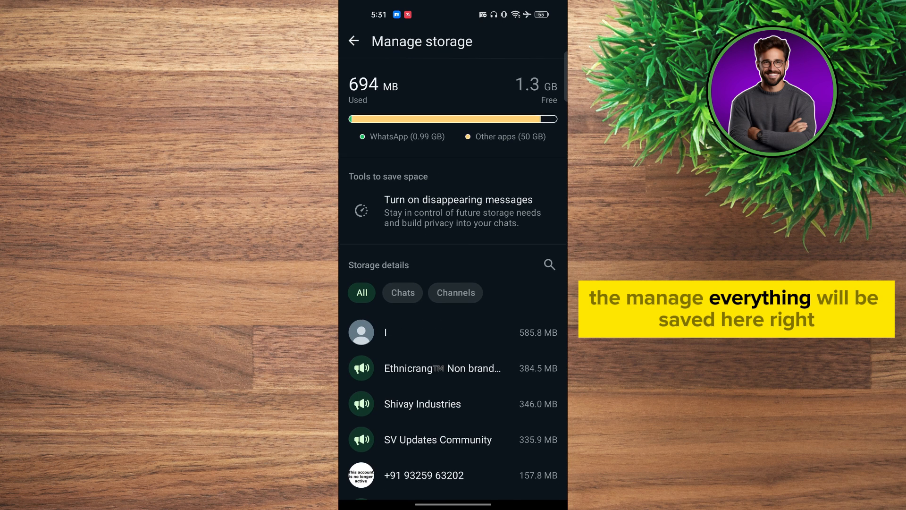
click(353, 41)
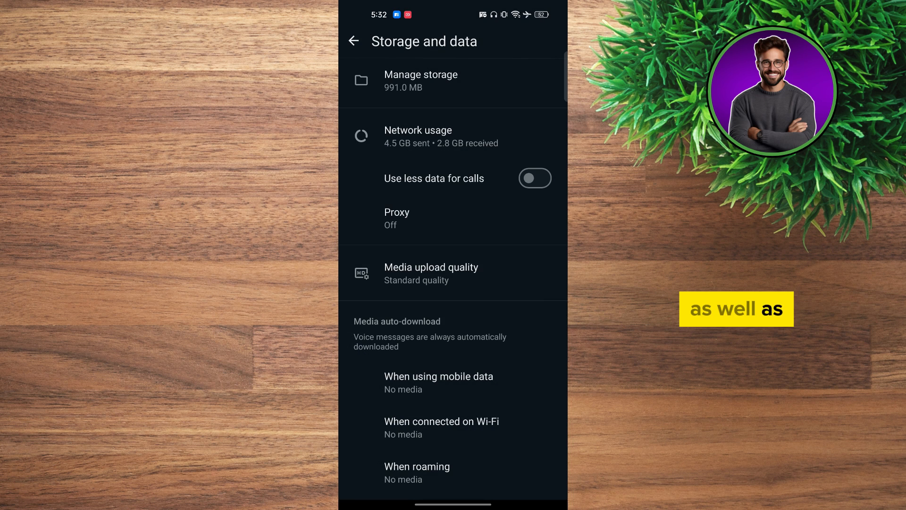
click(438, 383)
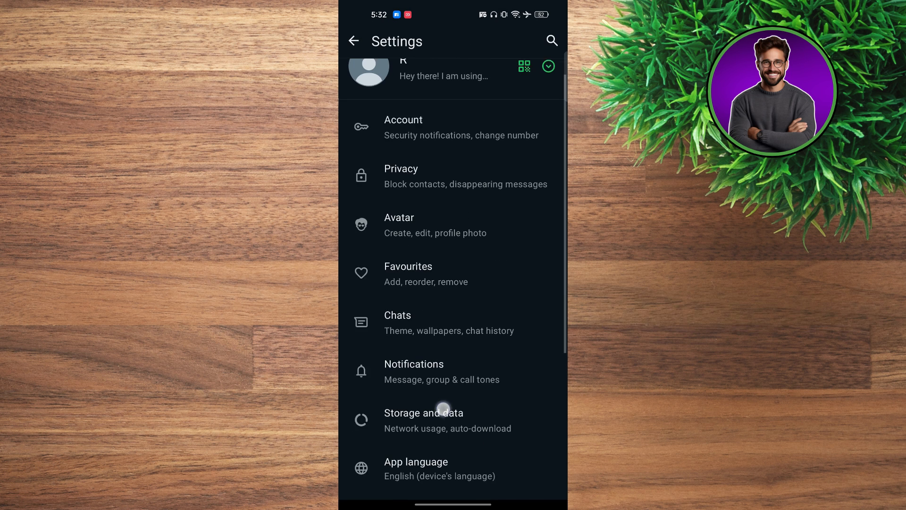
View the Privacy settings briefly, then return to the main Settings list.
click(401, 175)
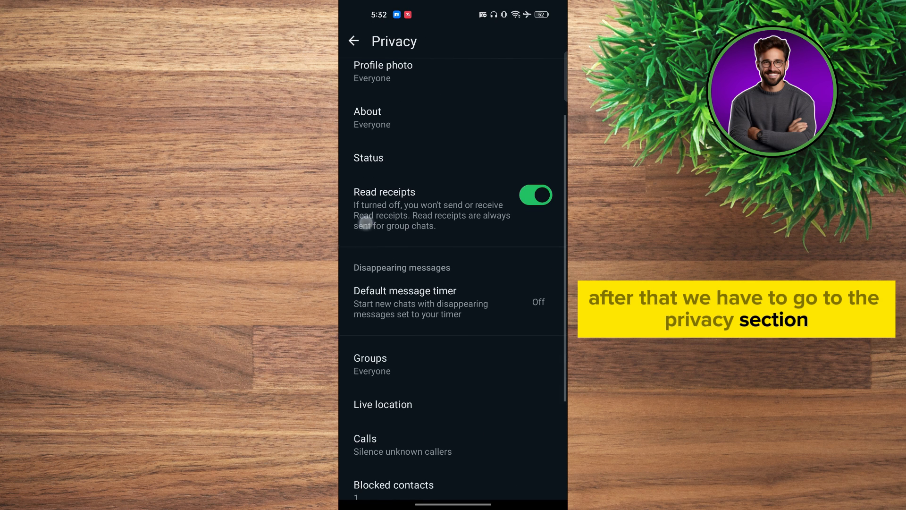
click(353, 41)
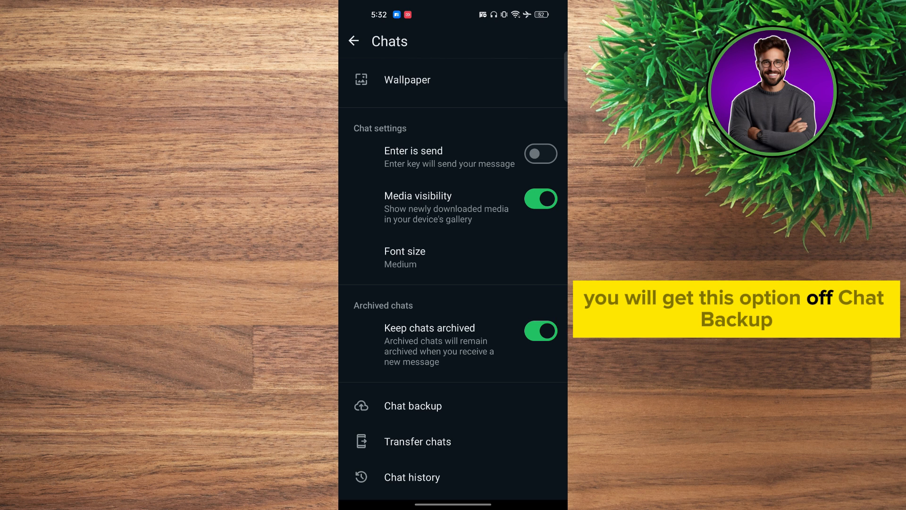
Start a chat backup from Chat backup, dismissing the Google verification screen.
click(412, 405)
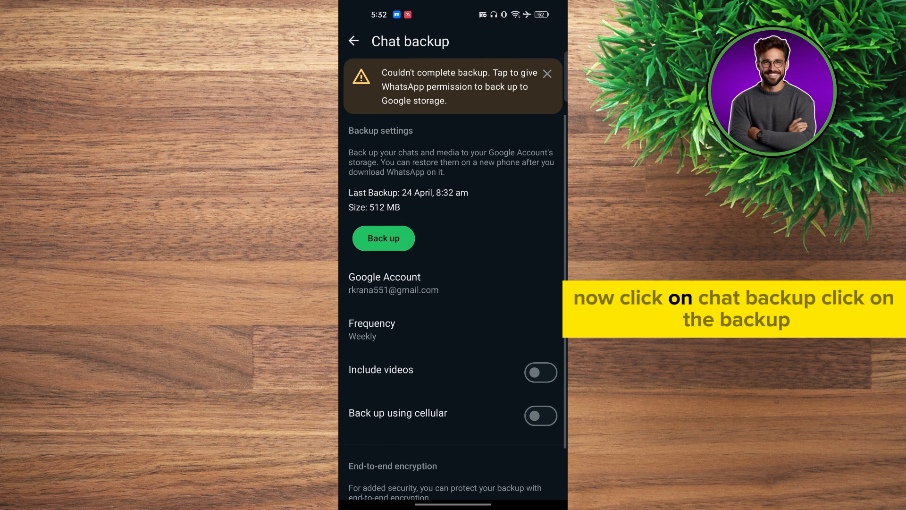
click(383, 237)
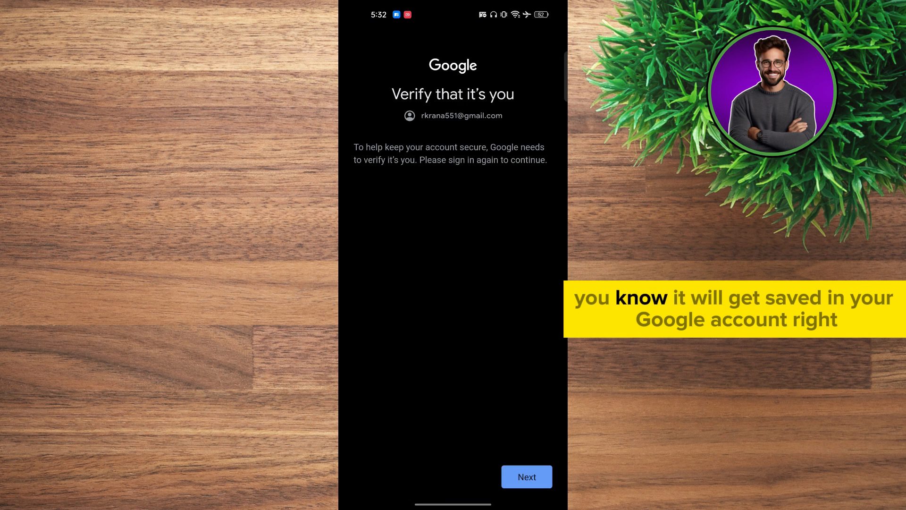
click(525, 476)
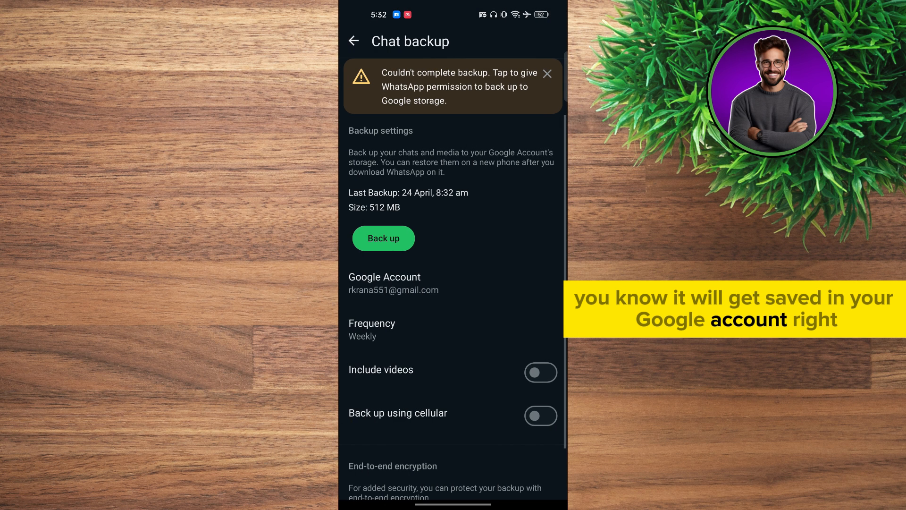
scroll(down, 3)
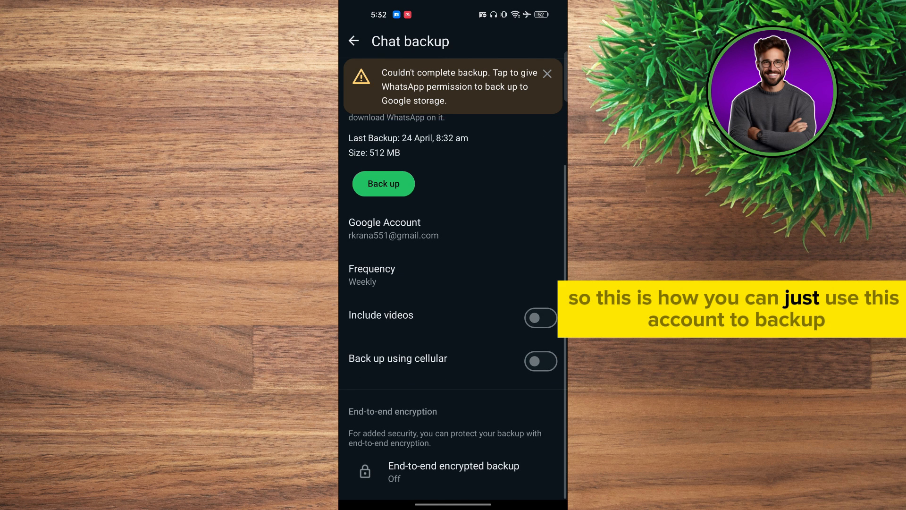
Return to Chats settings and open Transfer chats to an Android phone.
click(354, 41)
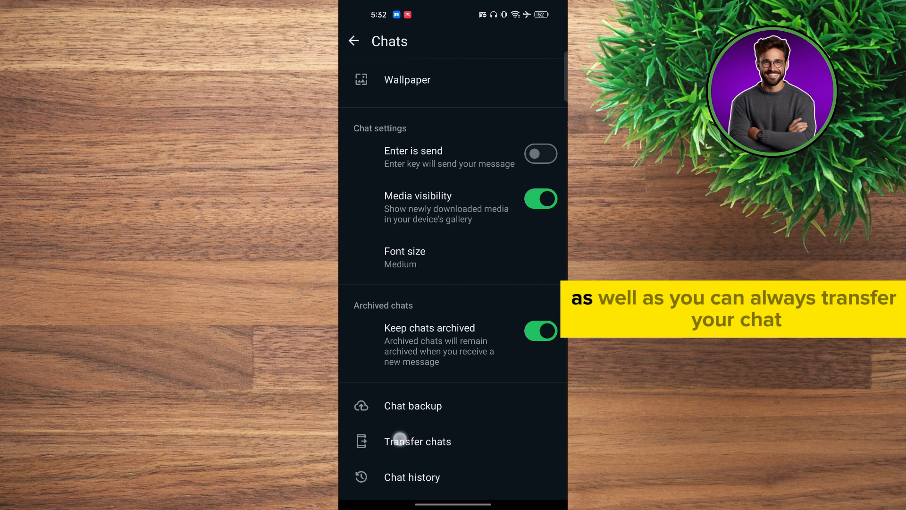
click(417, 440)
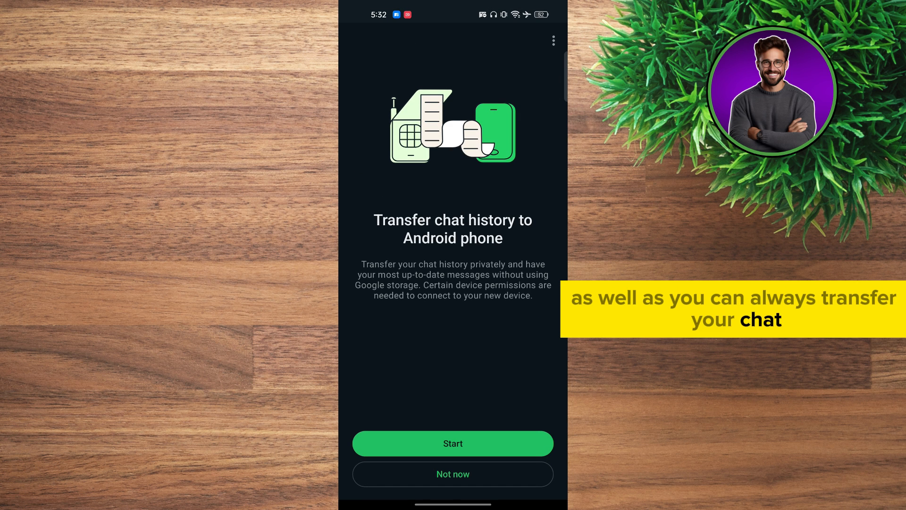